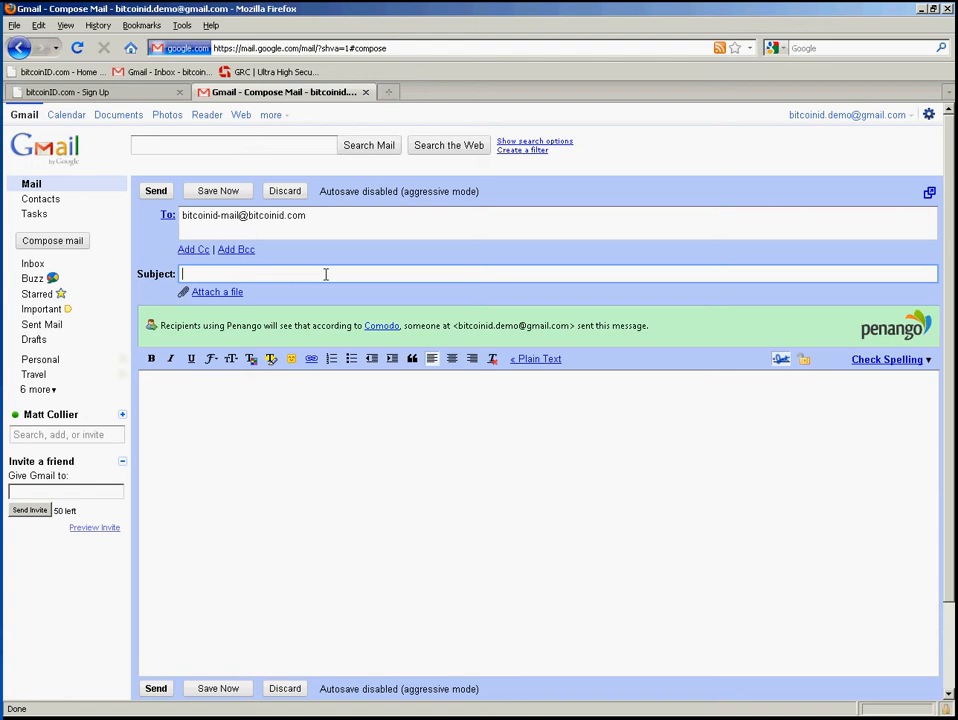
left_click(155, 190)
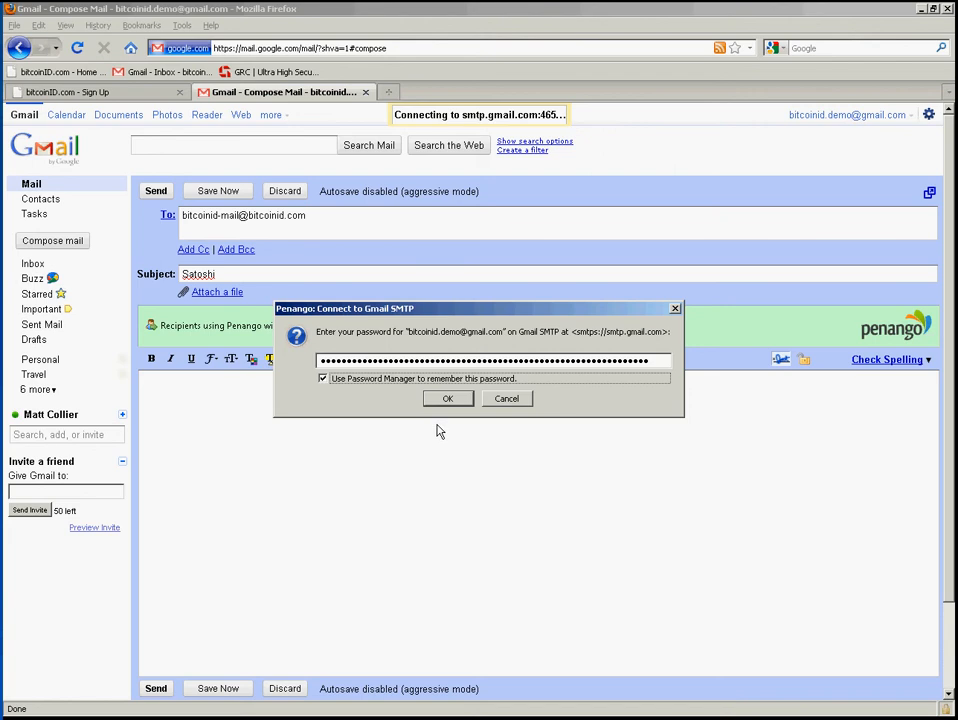
Confirm the Gmail password in Penango's SMTP prompt to send the signed email.
left_click(448, 398)
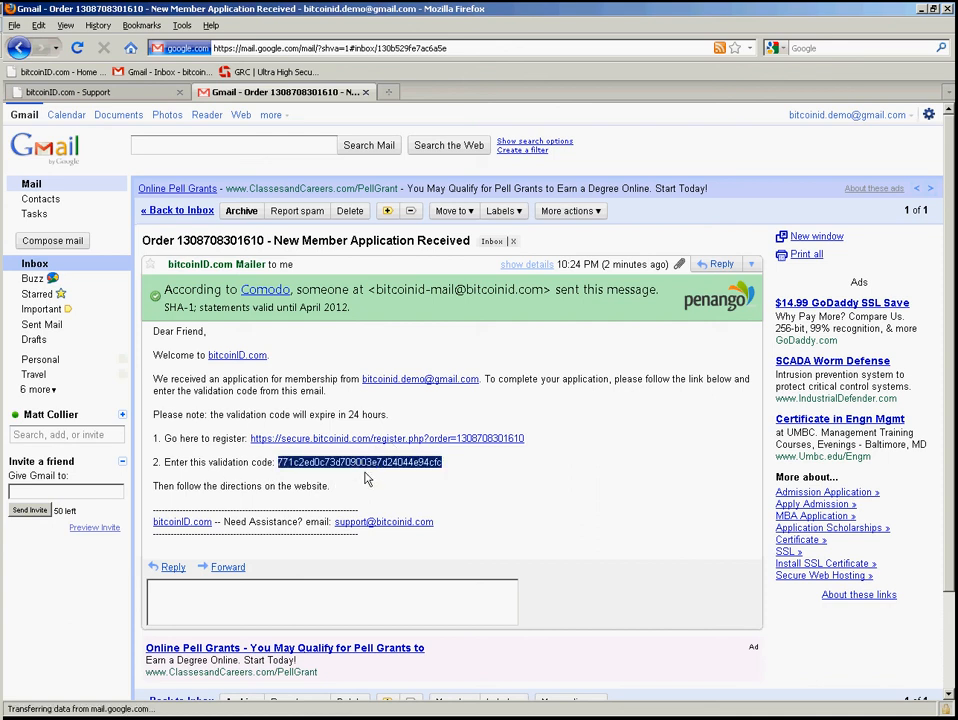
Follow the 'Go here to register' link in the reply to open bitcoinID registration.
left_click(373, 438)
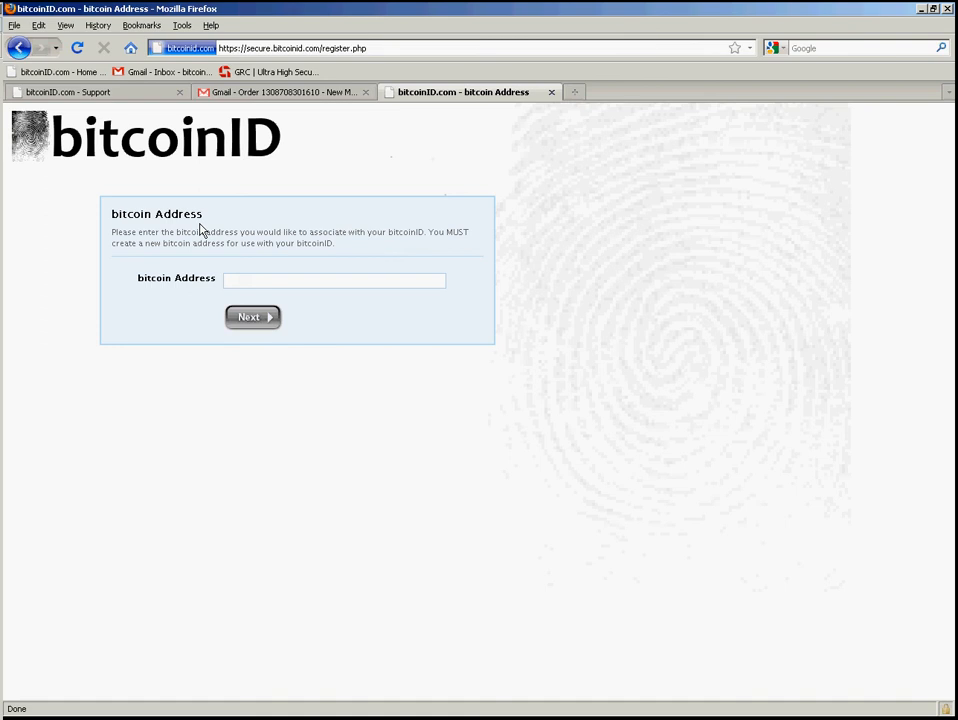